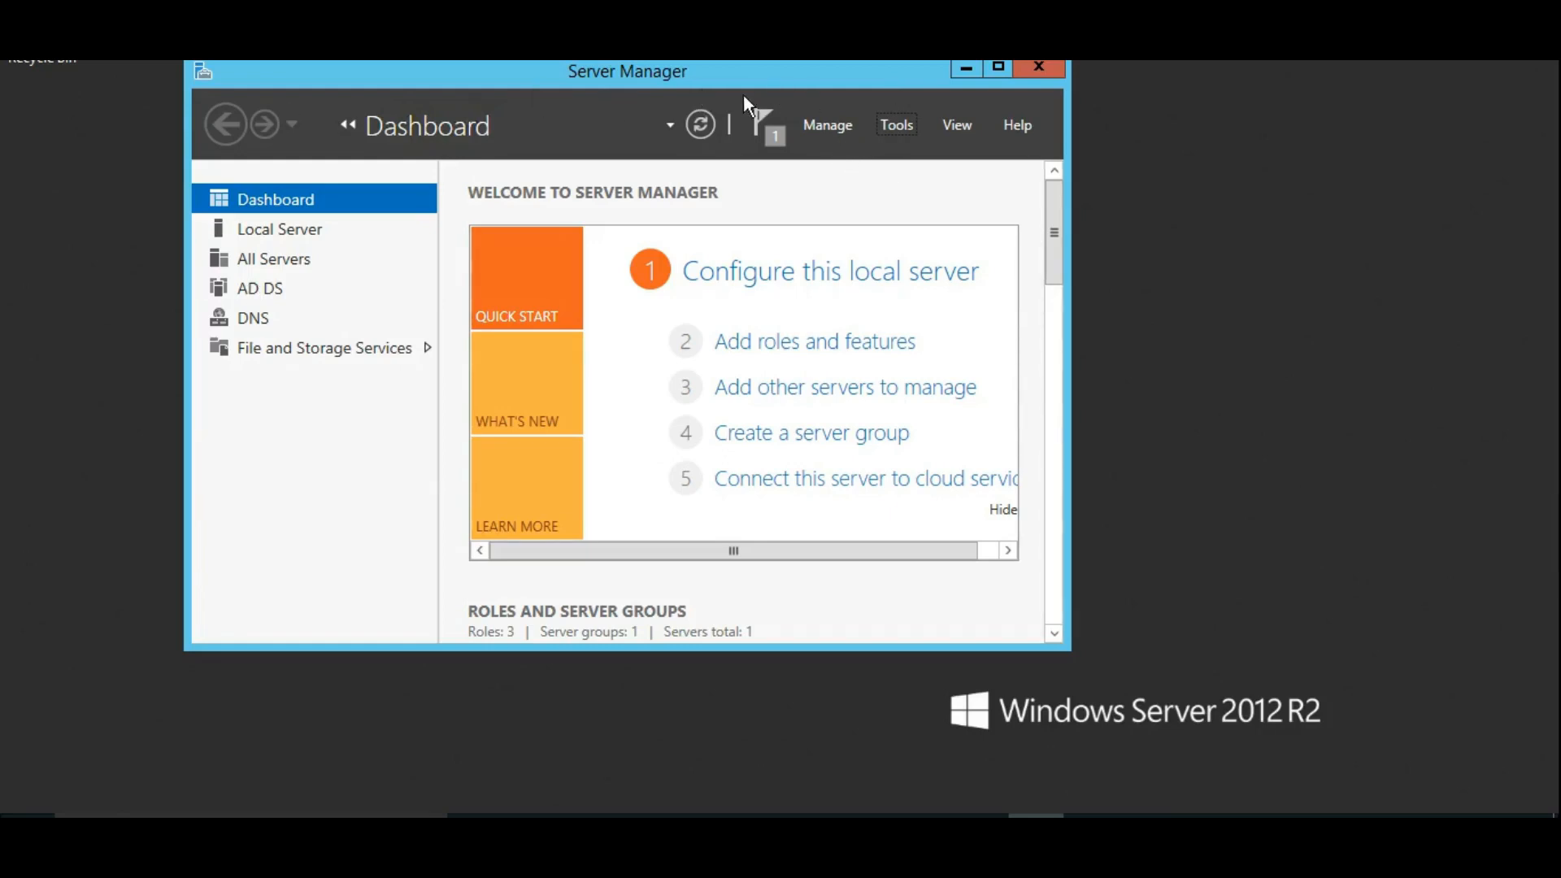
Step: Show Server Manager's Manage menu with the roles and features options
left_click(826, 123)
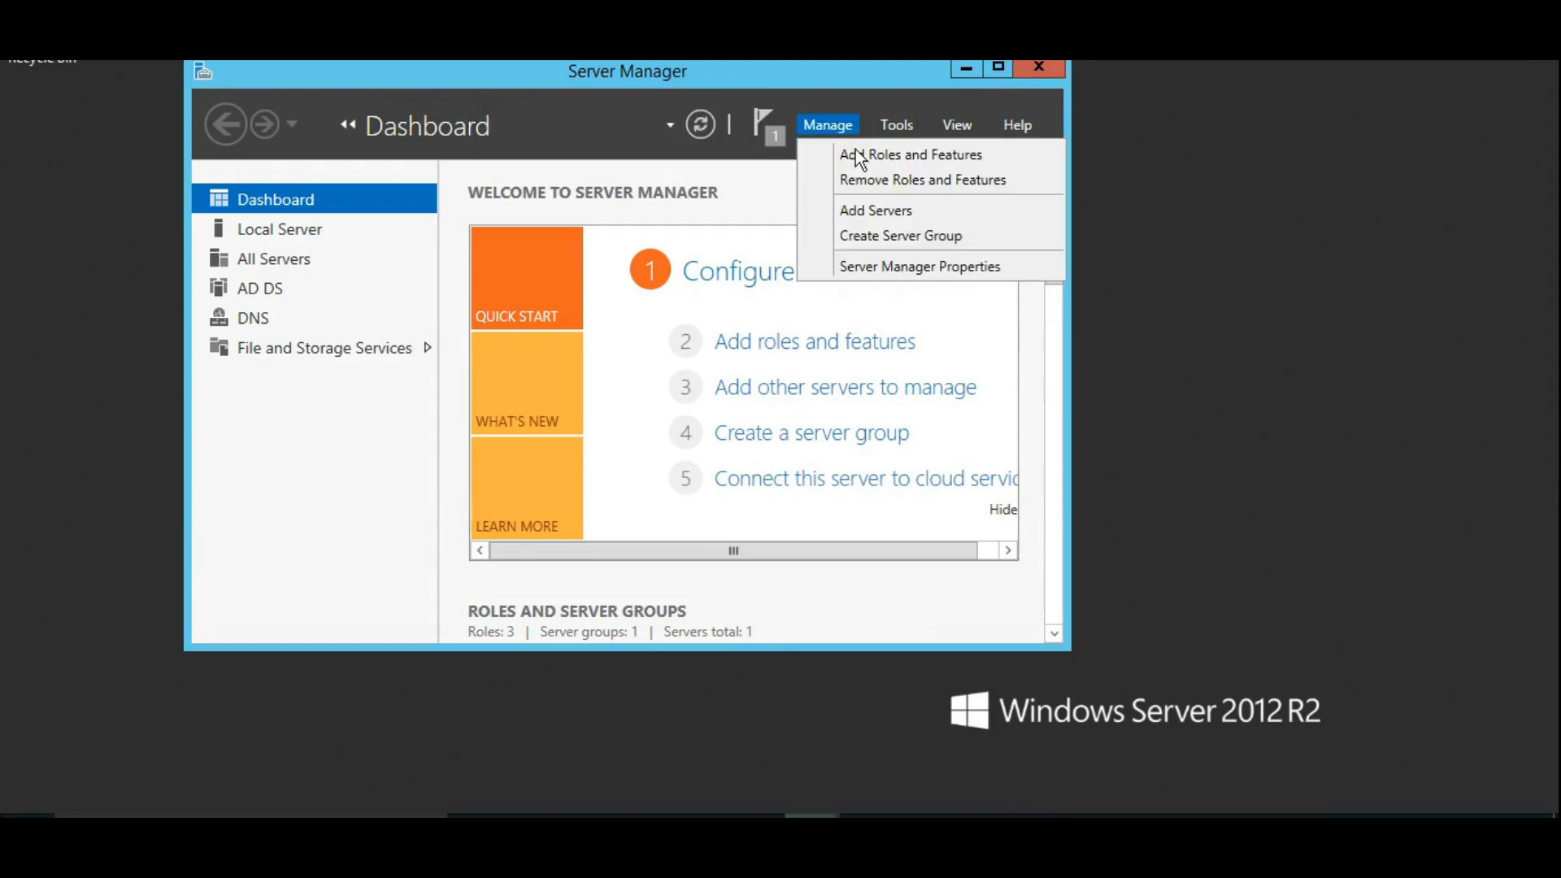
Step: Launch the Add Roles and Features Wizard and continue with role-based installation to the Features page
left_click(907, 154)
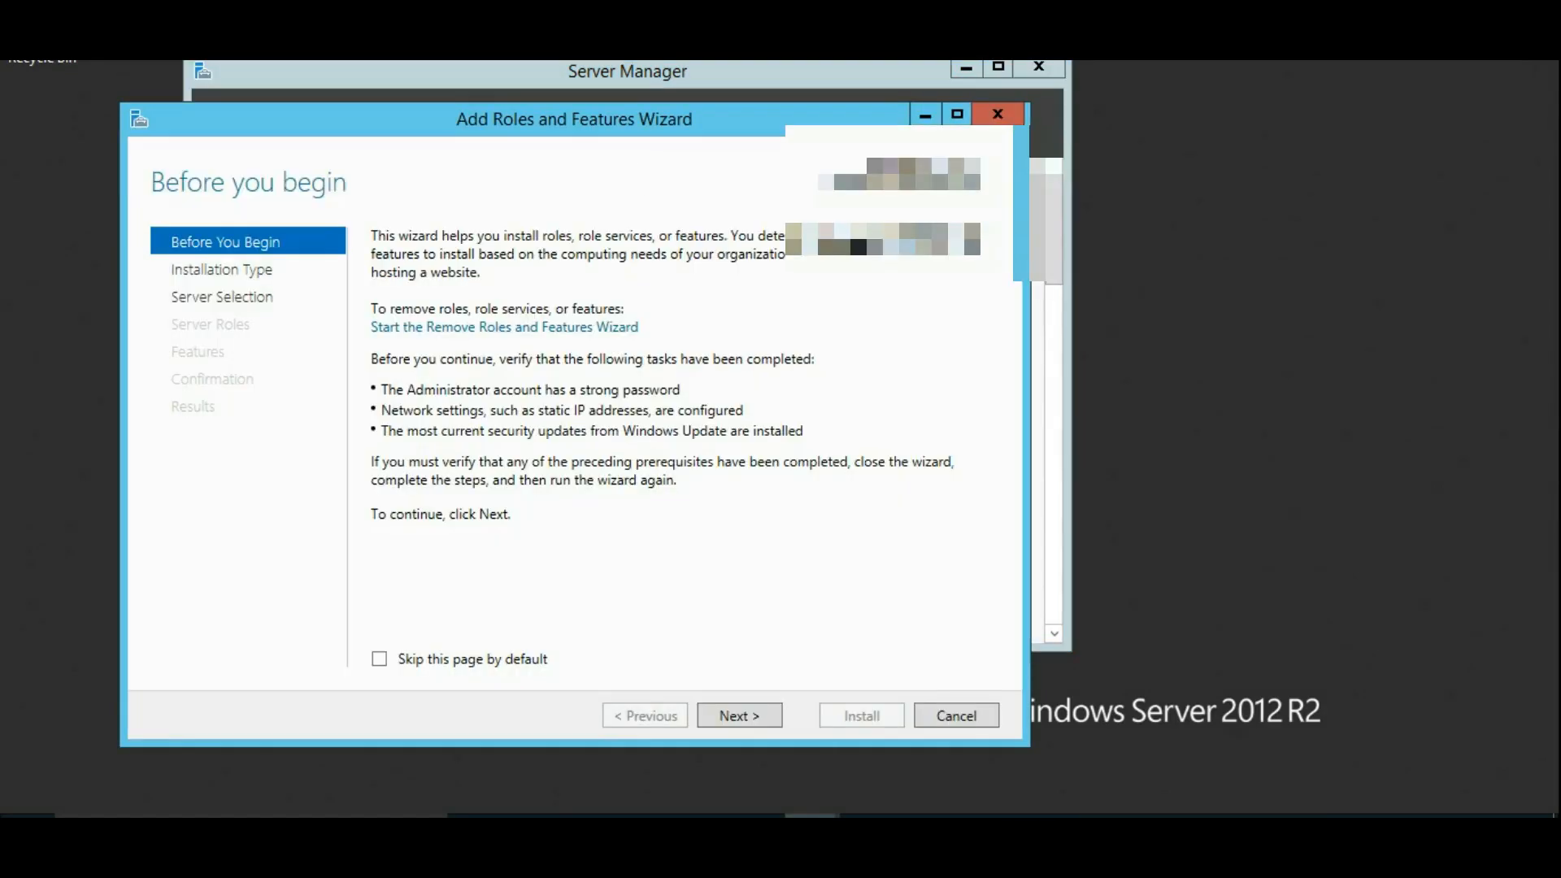
mouse_move(647, 147)
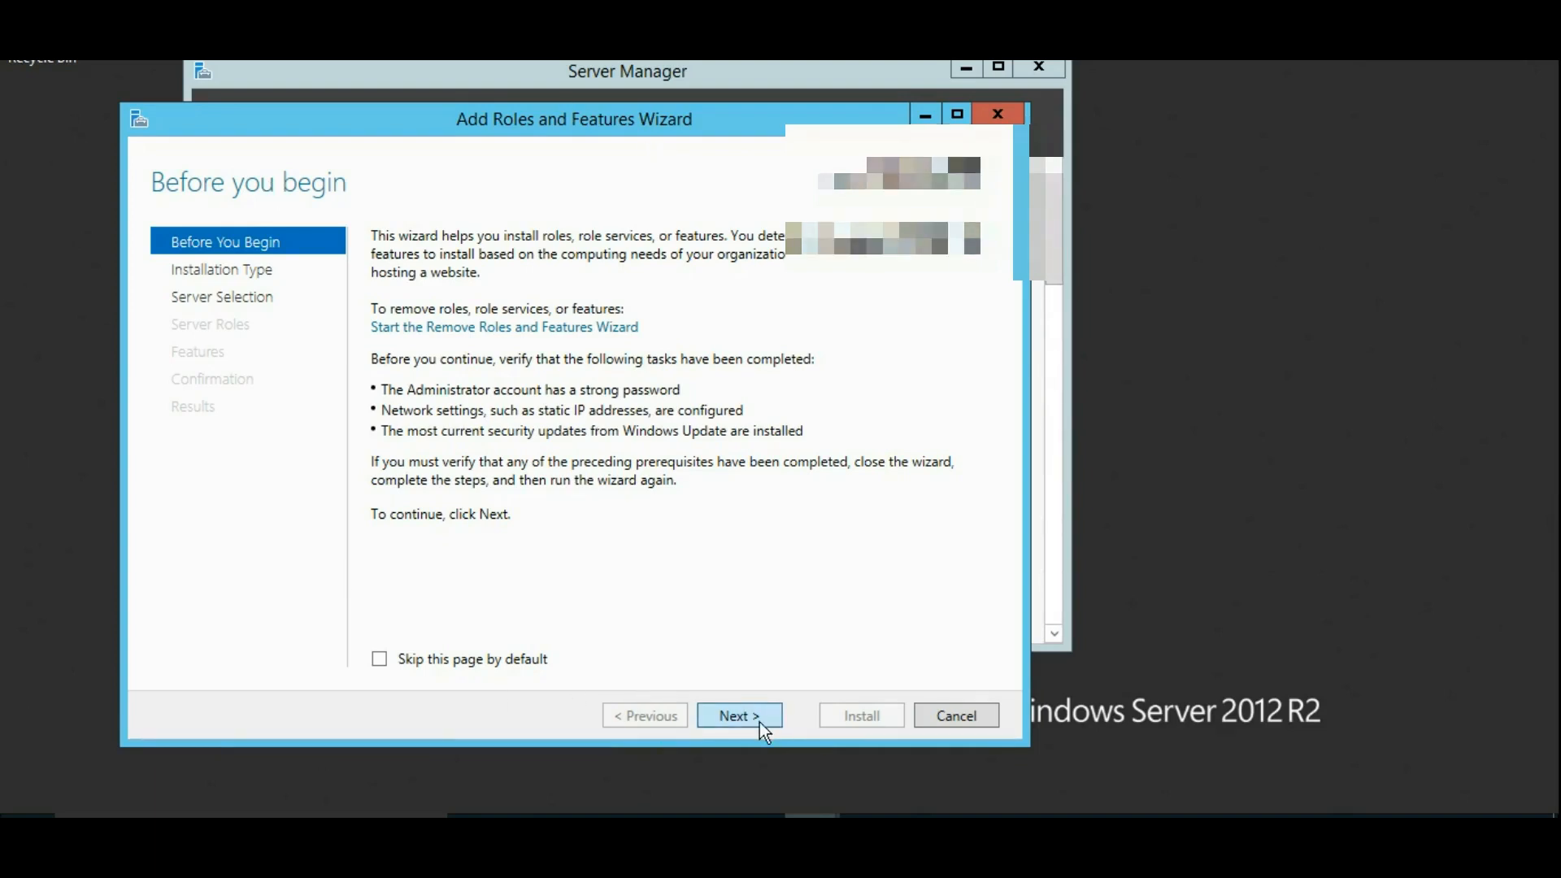
left_click(740, 716)
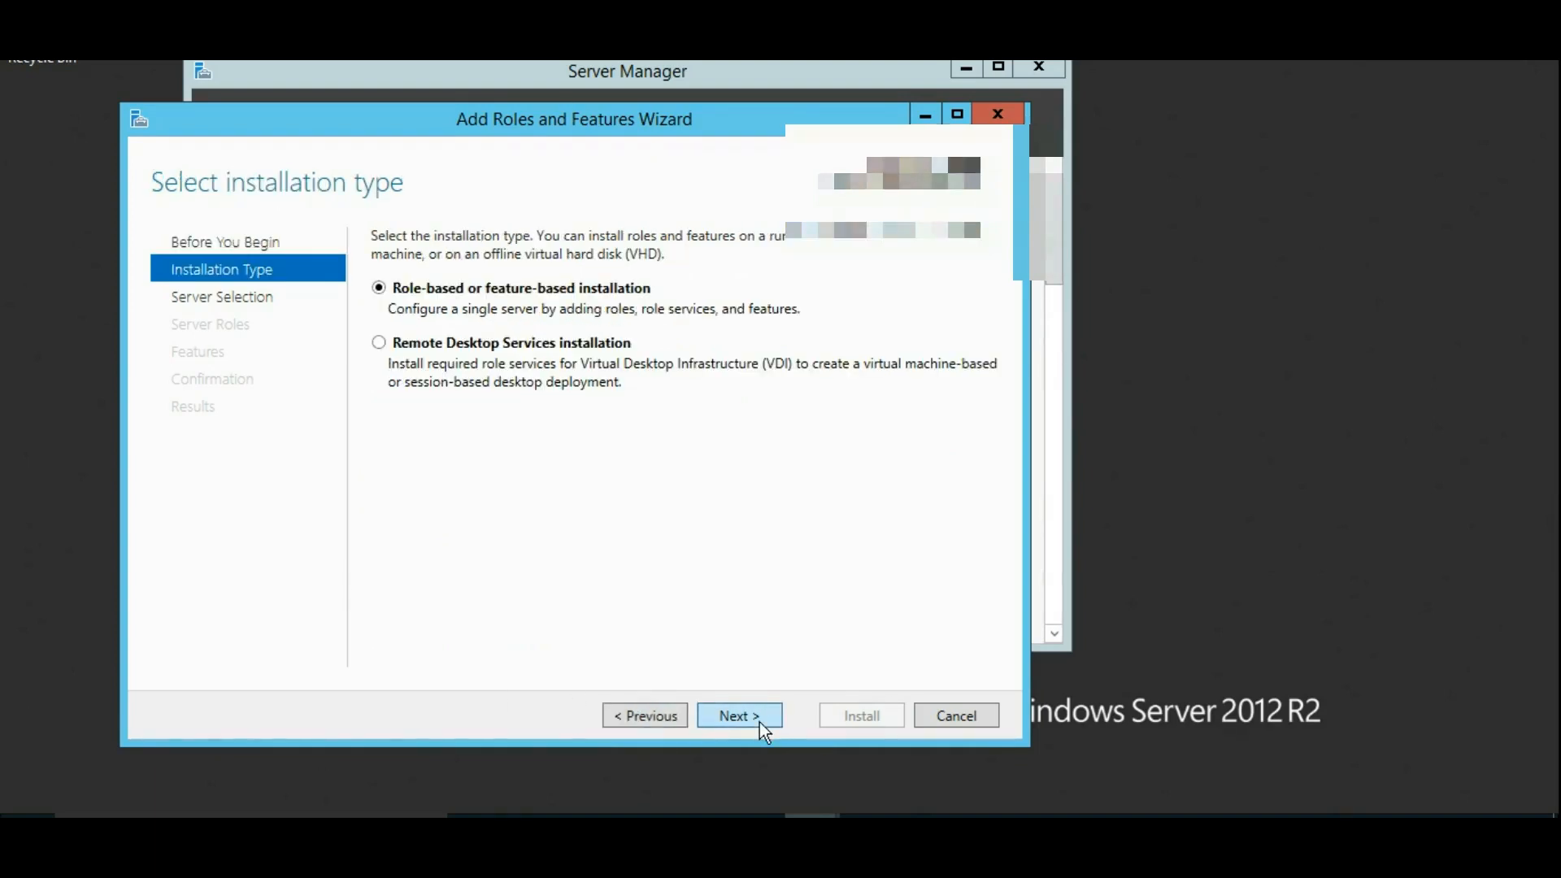
left_click(738, 715)
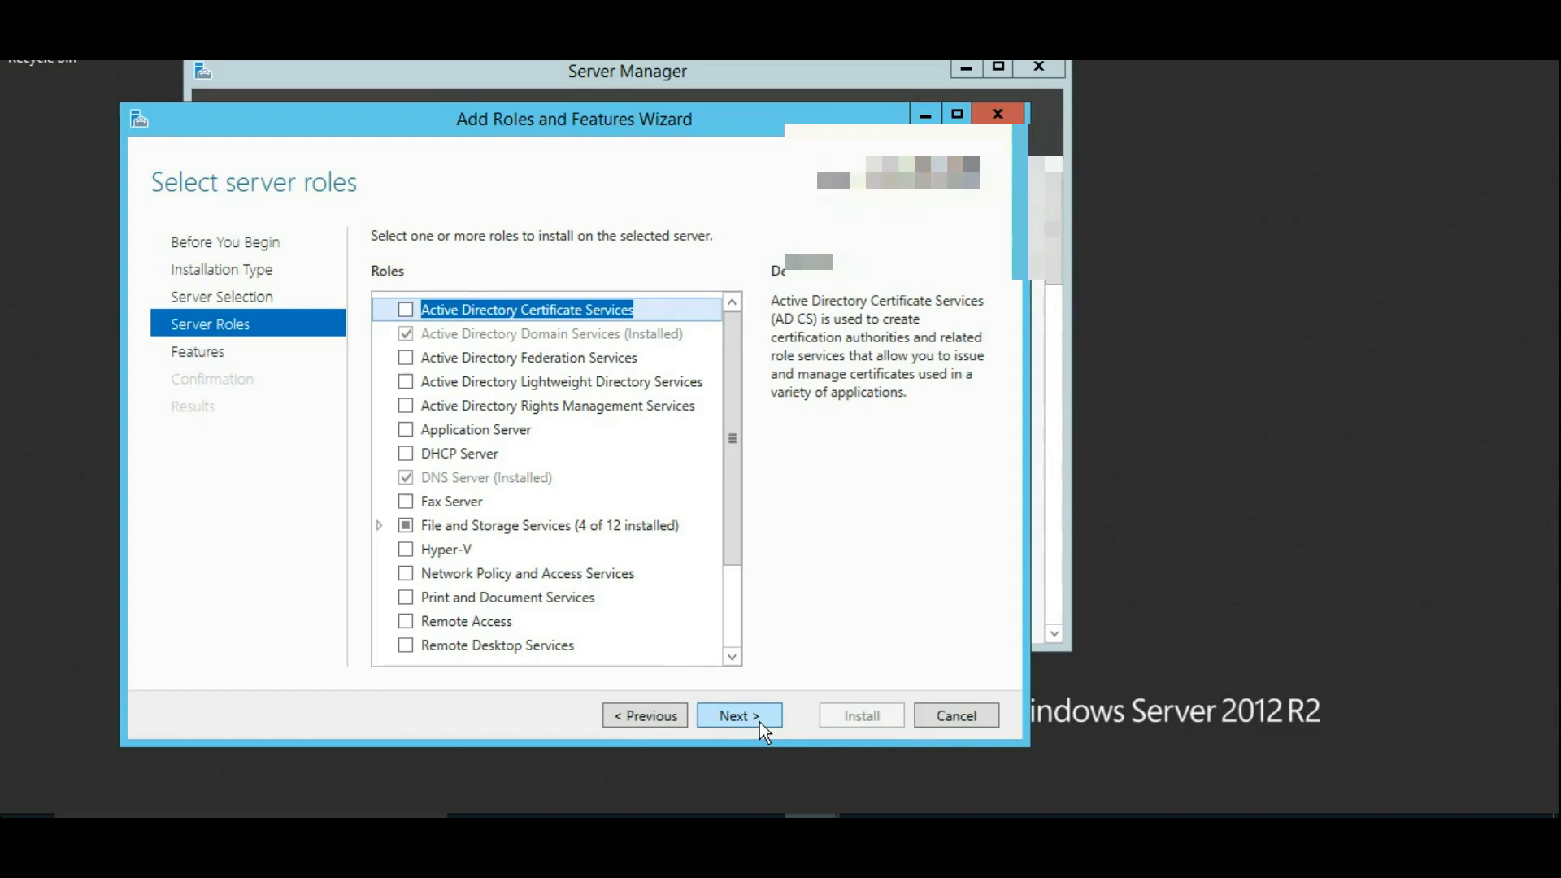
left_click(738, 715)
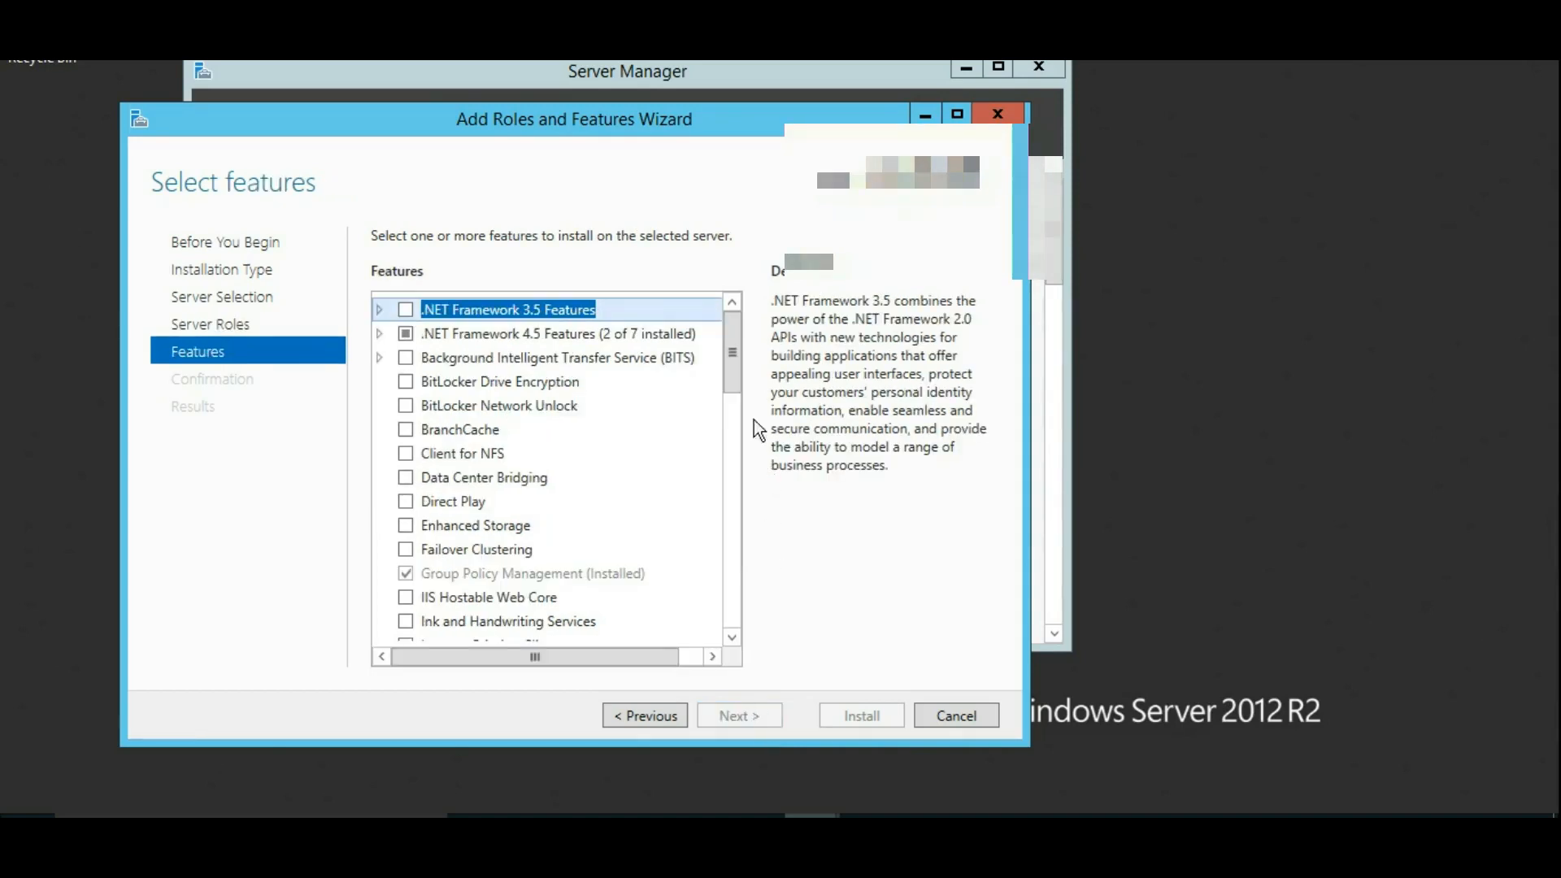
Step: Expand Remote Server Administration Tools and its Feature Administration Tools in the Features list
scroll("down", 3)
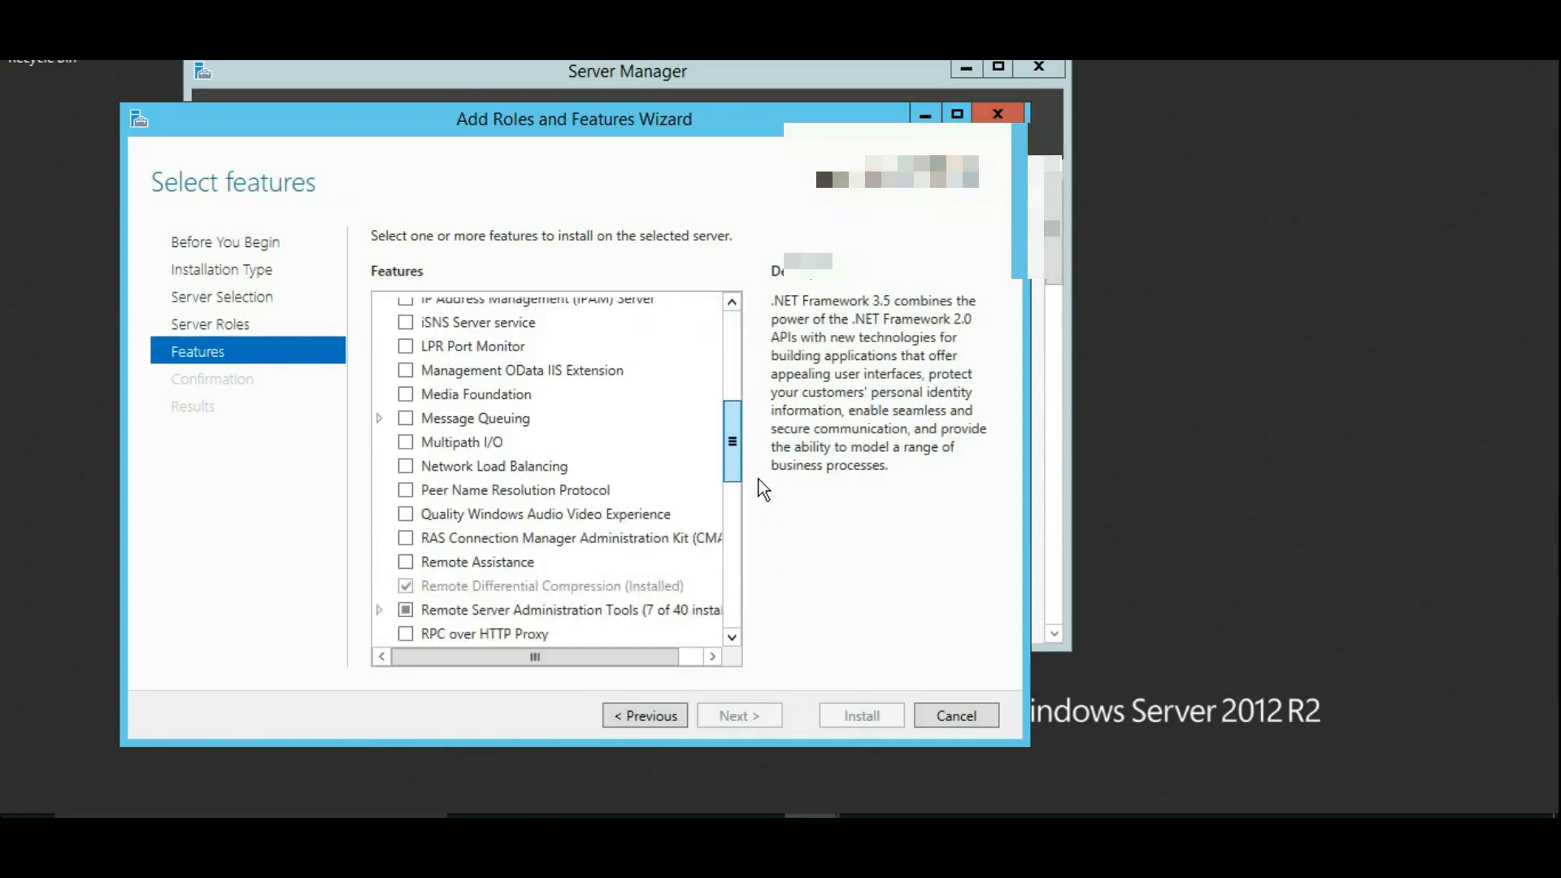
scroll("down", 3)
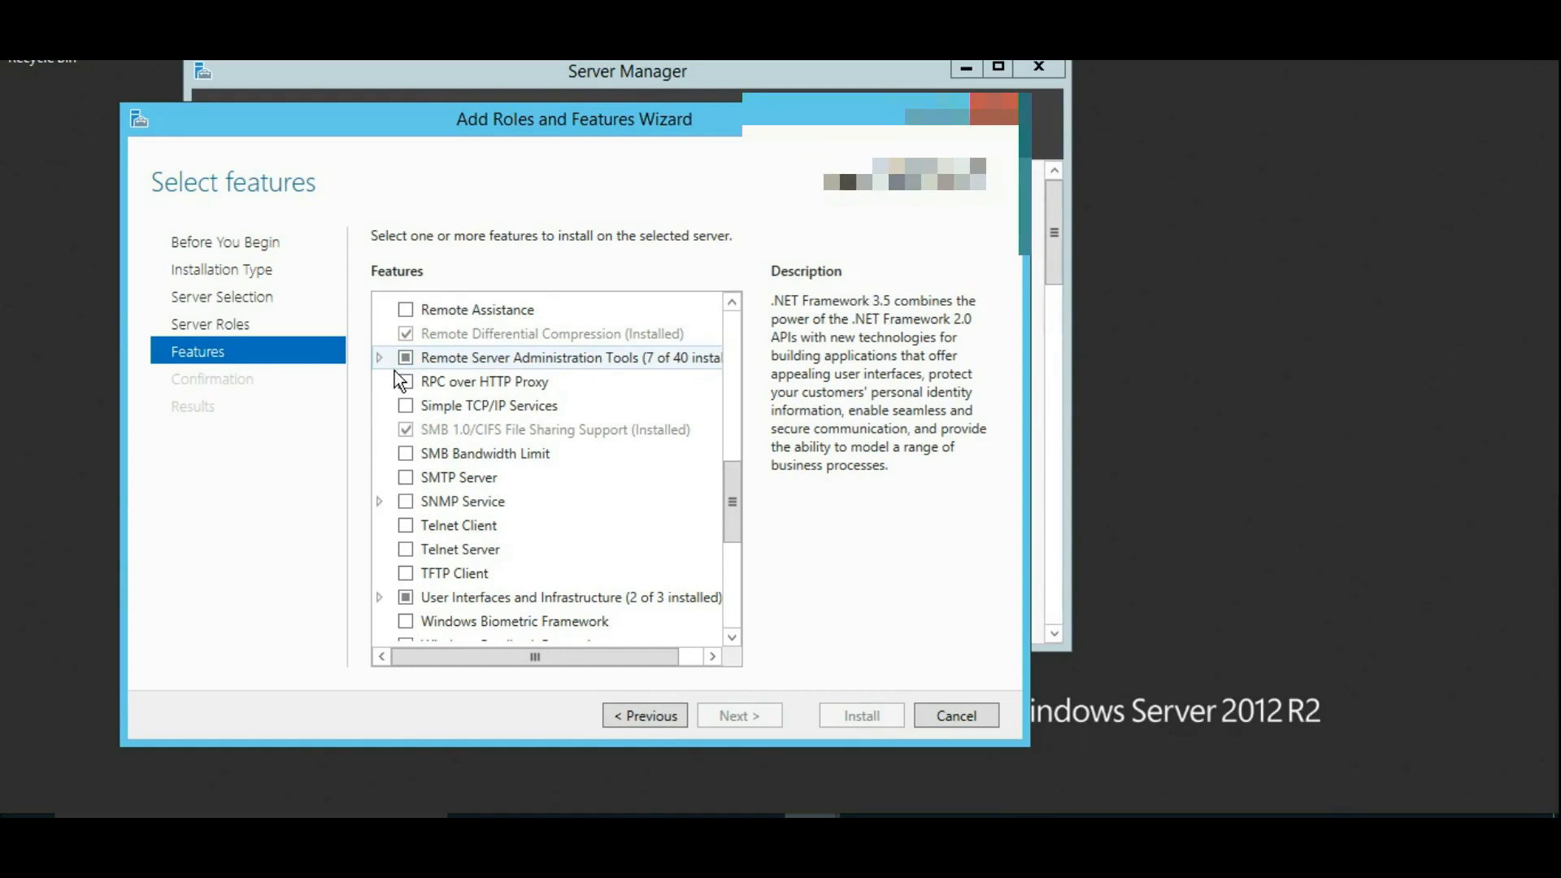
left_click(378, 358)
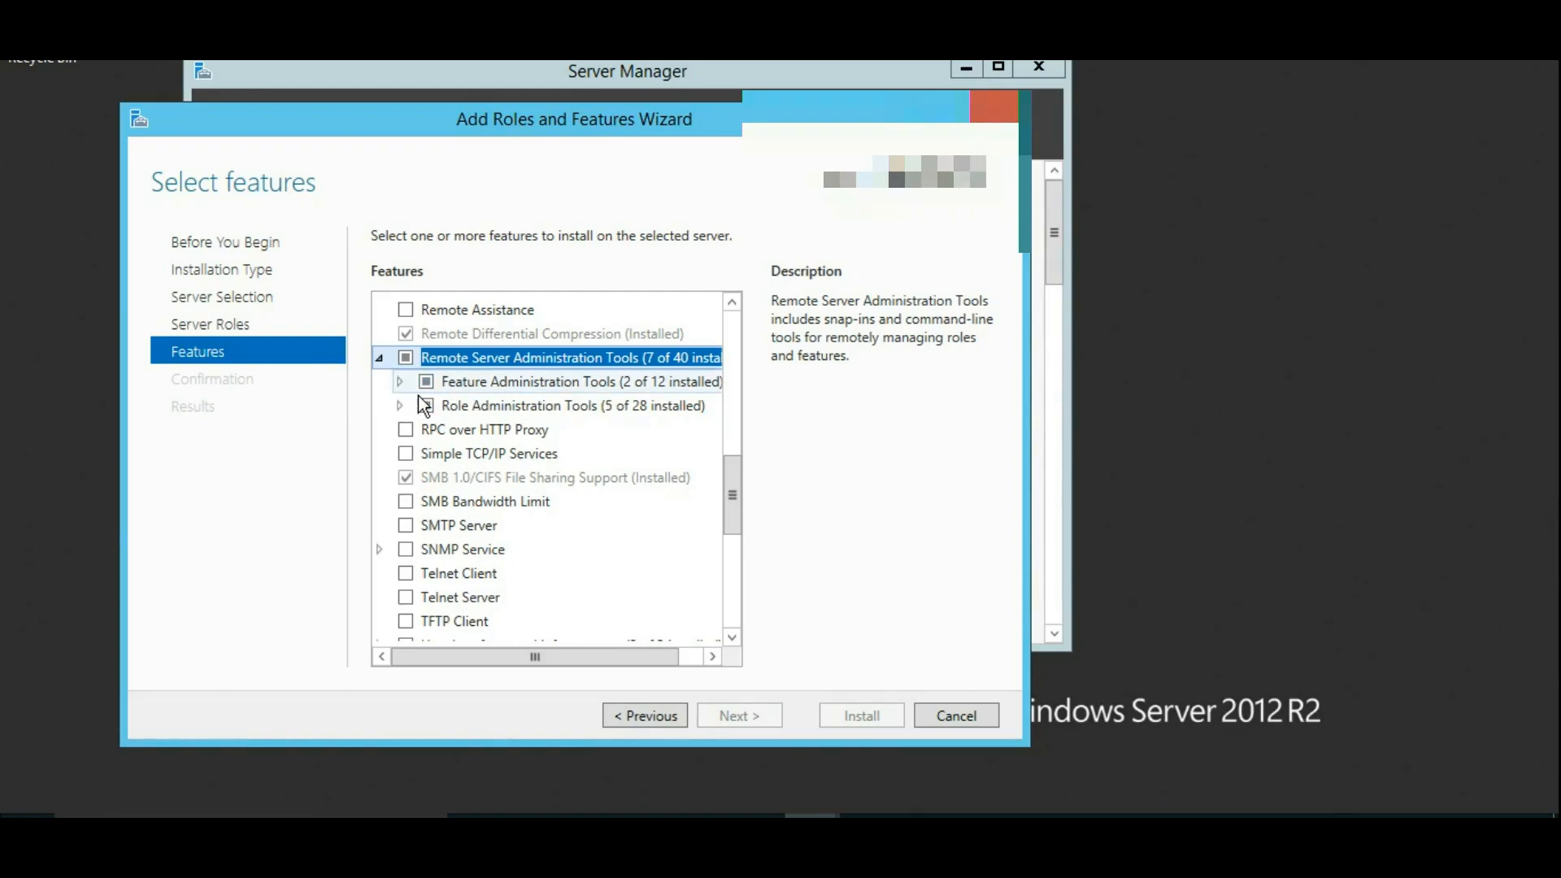
left_click(400, 381)
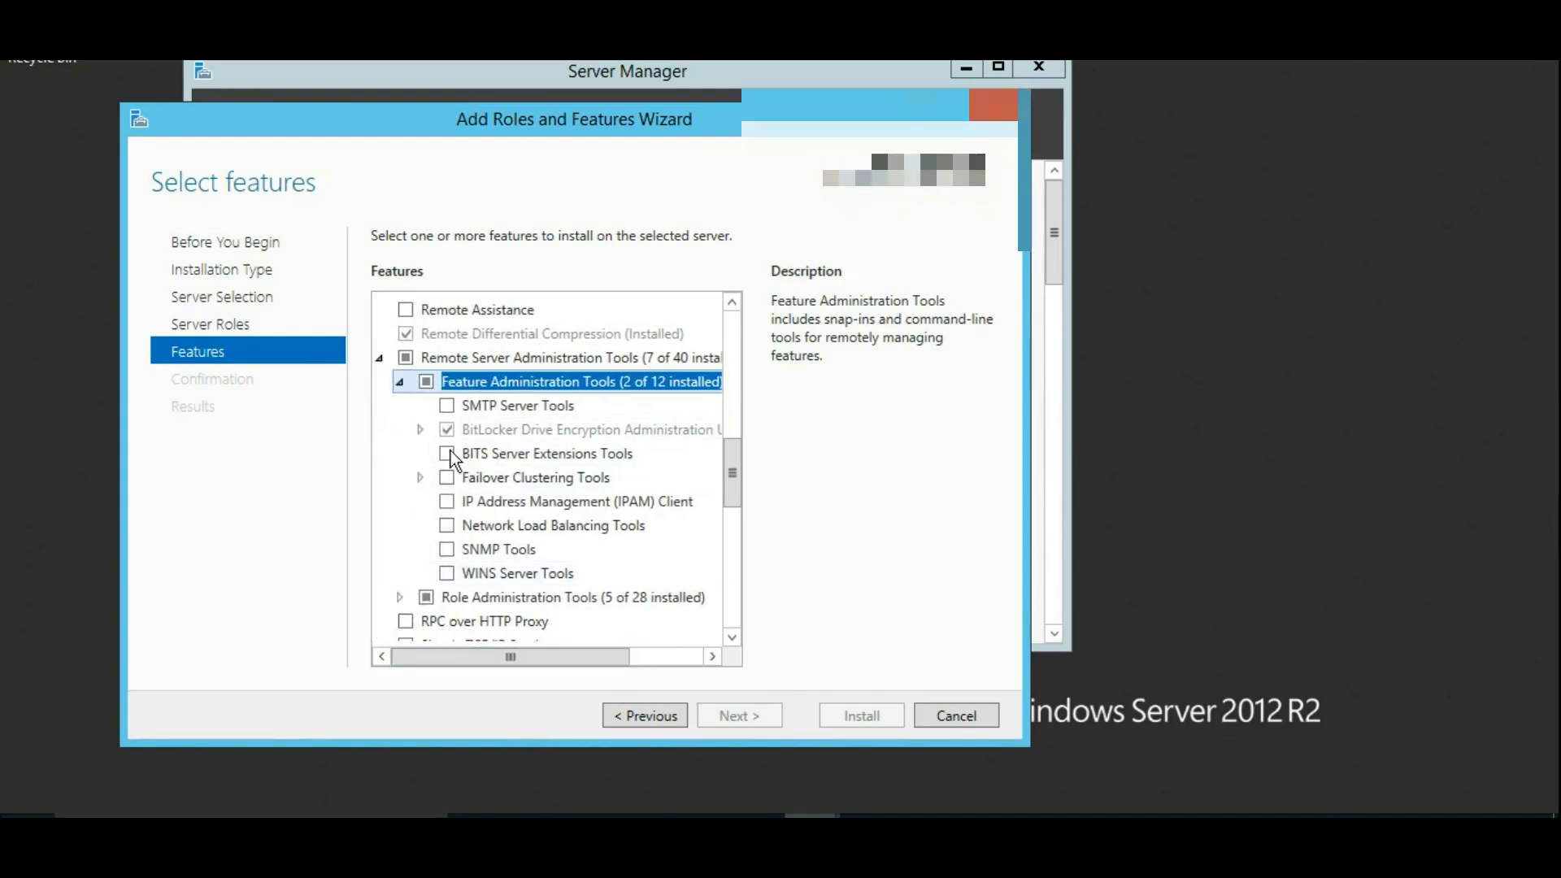
Step: Expand BitLocker Drive Encryption Administration Utilities to see they are installed, then cancel the wizard
left_click(430, 429)
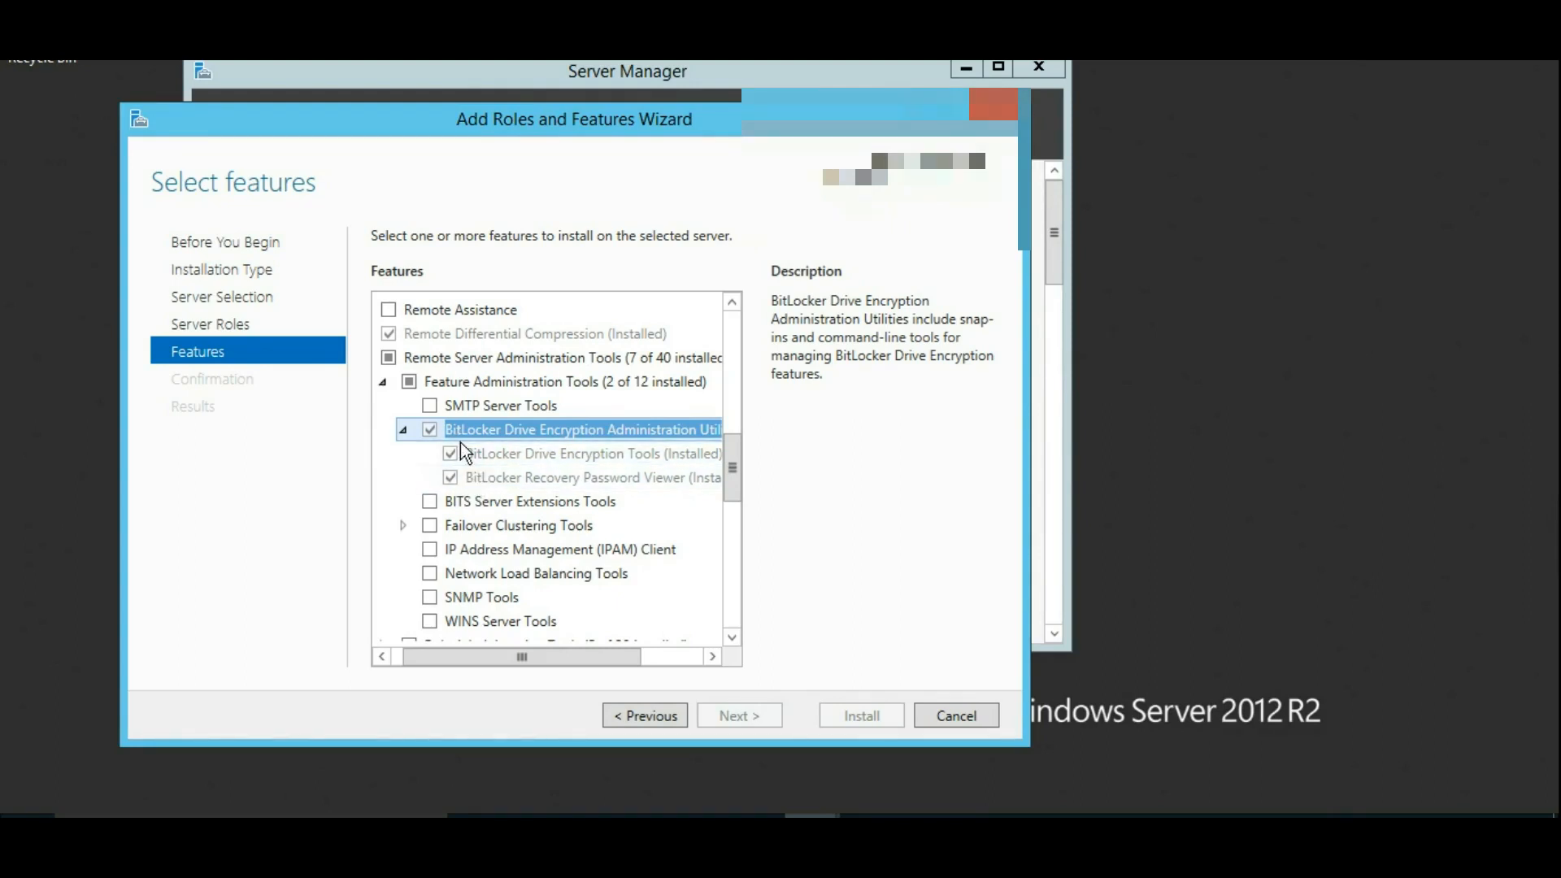
mouse_move(725, 297)
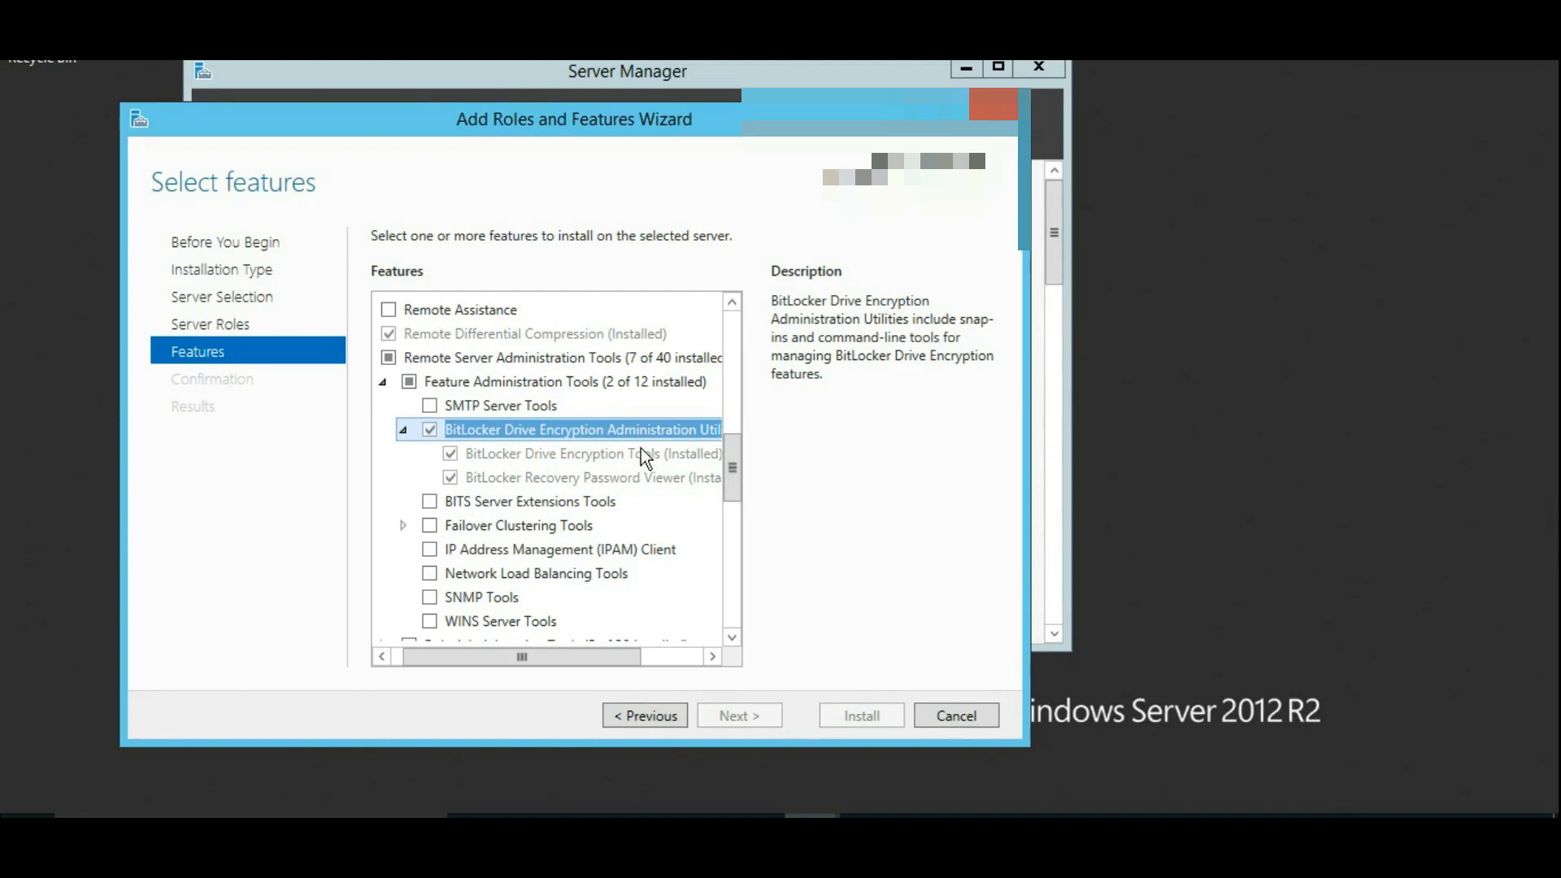
mouse_move(933, 267)
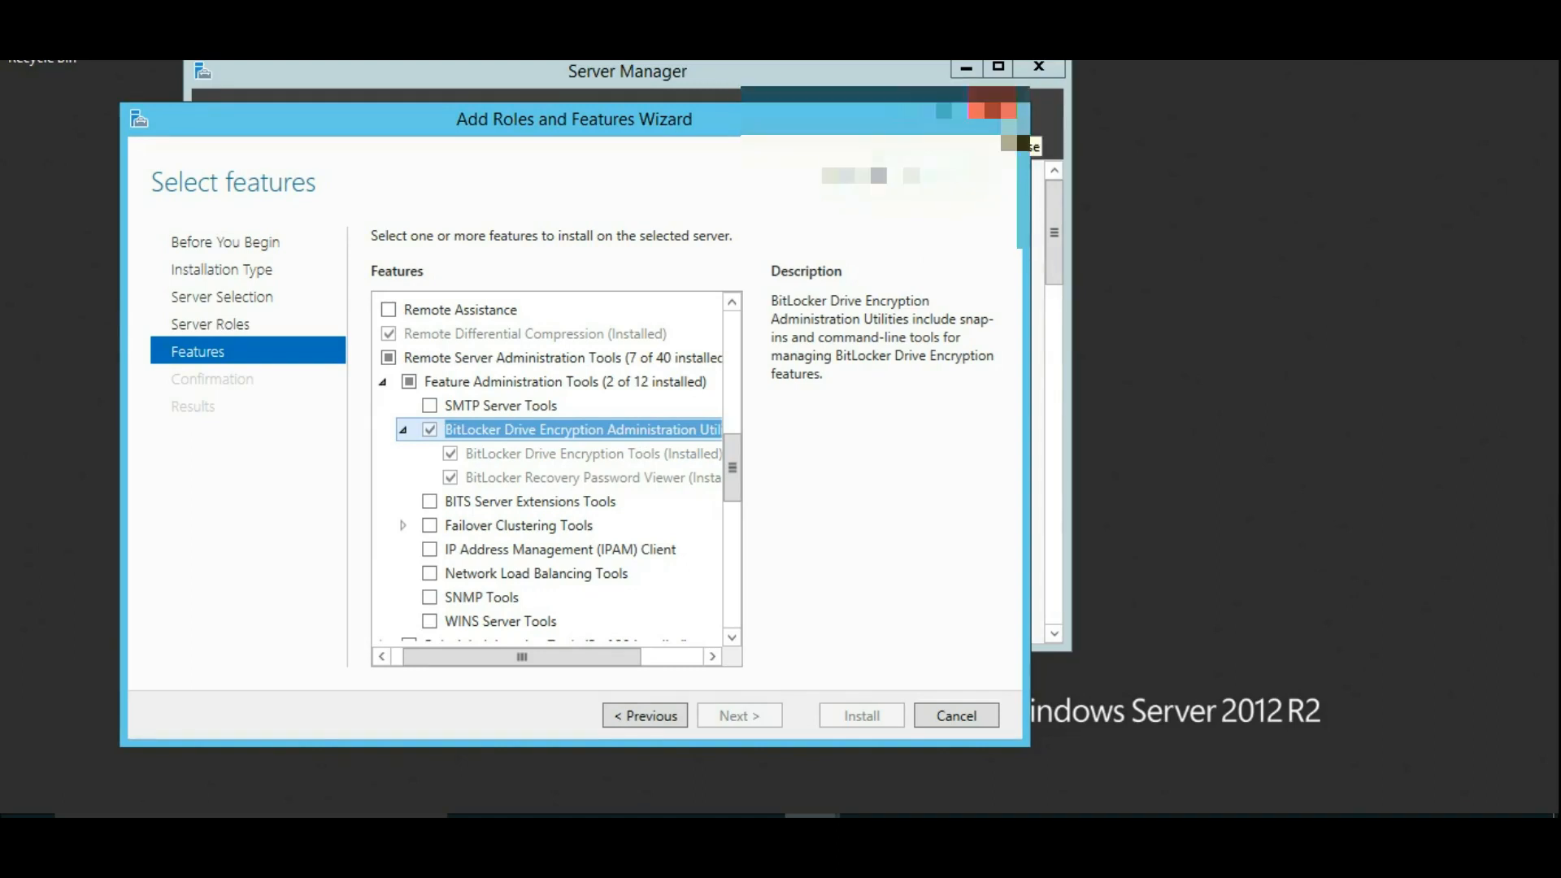
left_click(956, 715)
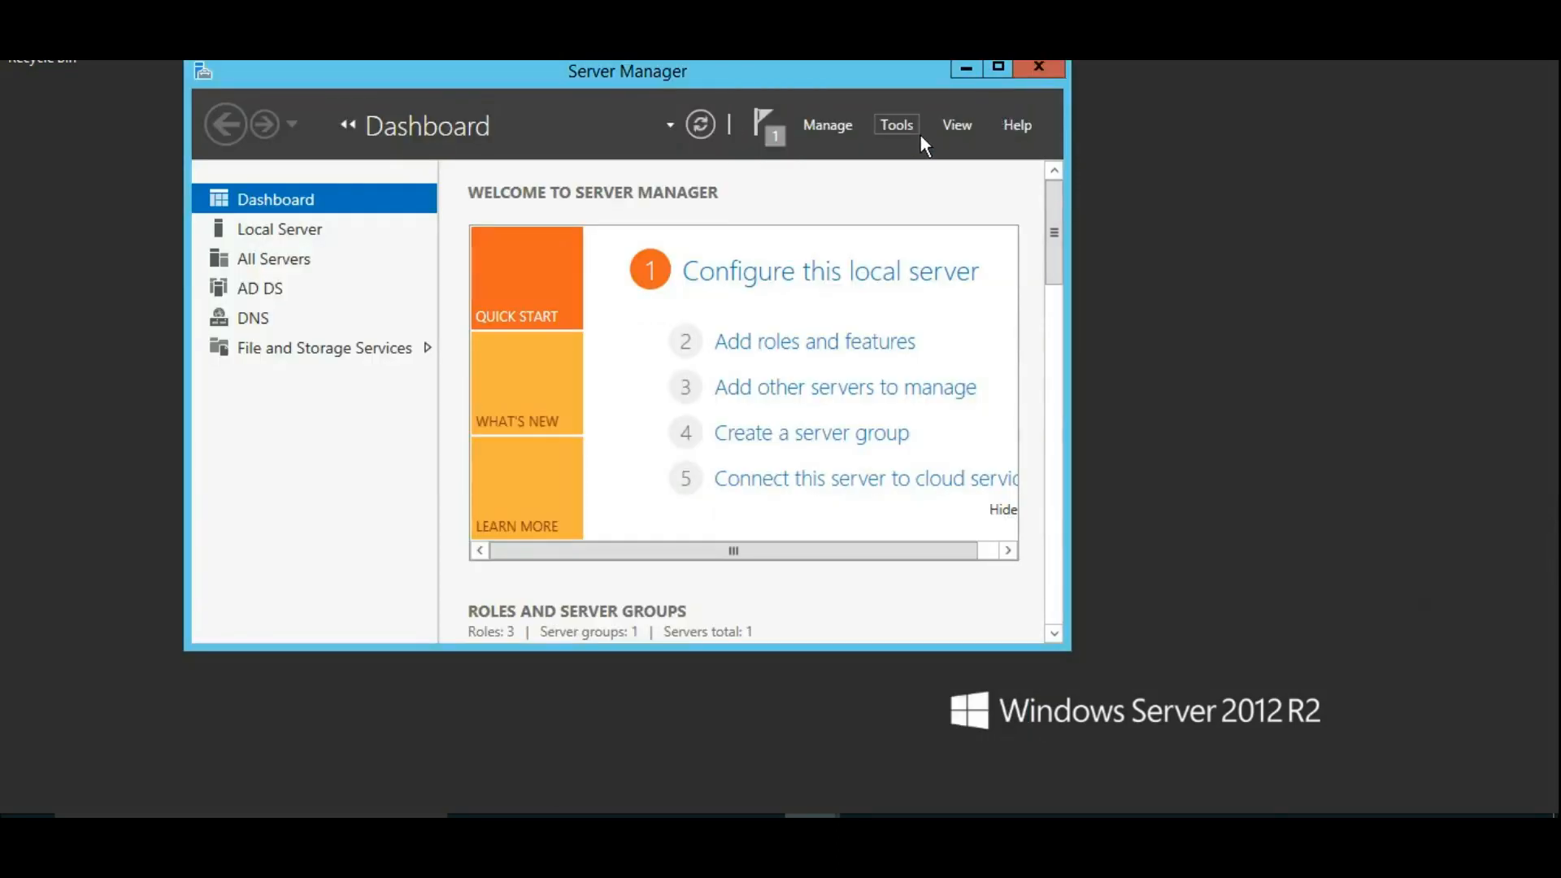
mouse_move(702, 293)
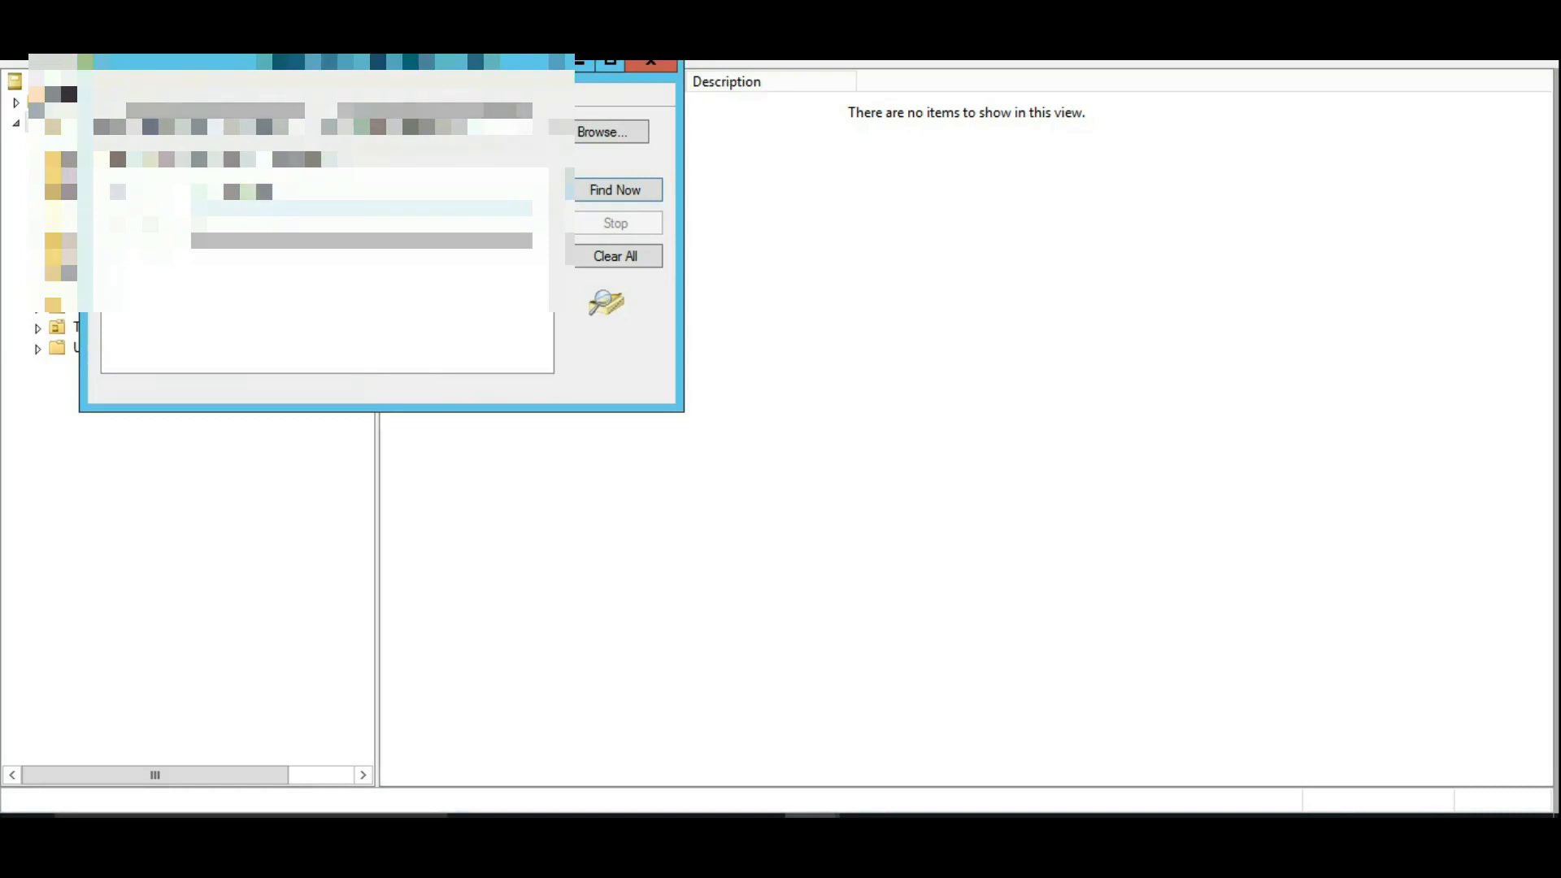
Step: Find computer HMECL001303 in the directory and view its properties with the BitLocker Recovery tab
left_click(615, 189)
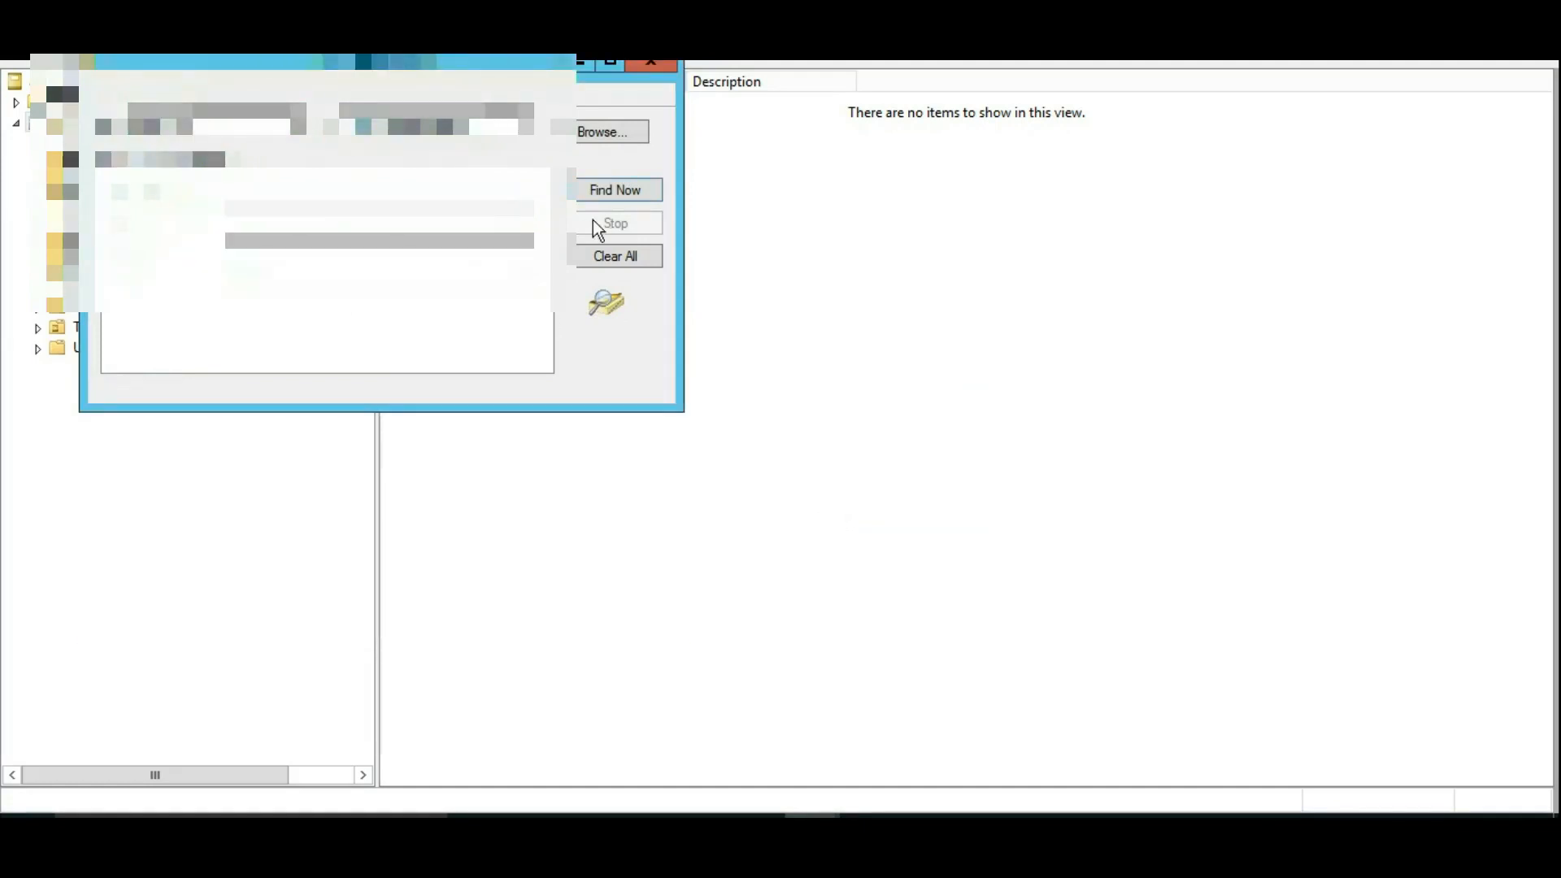
left_click(614, 189)
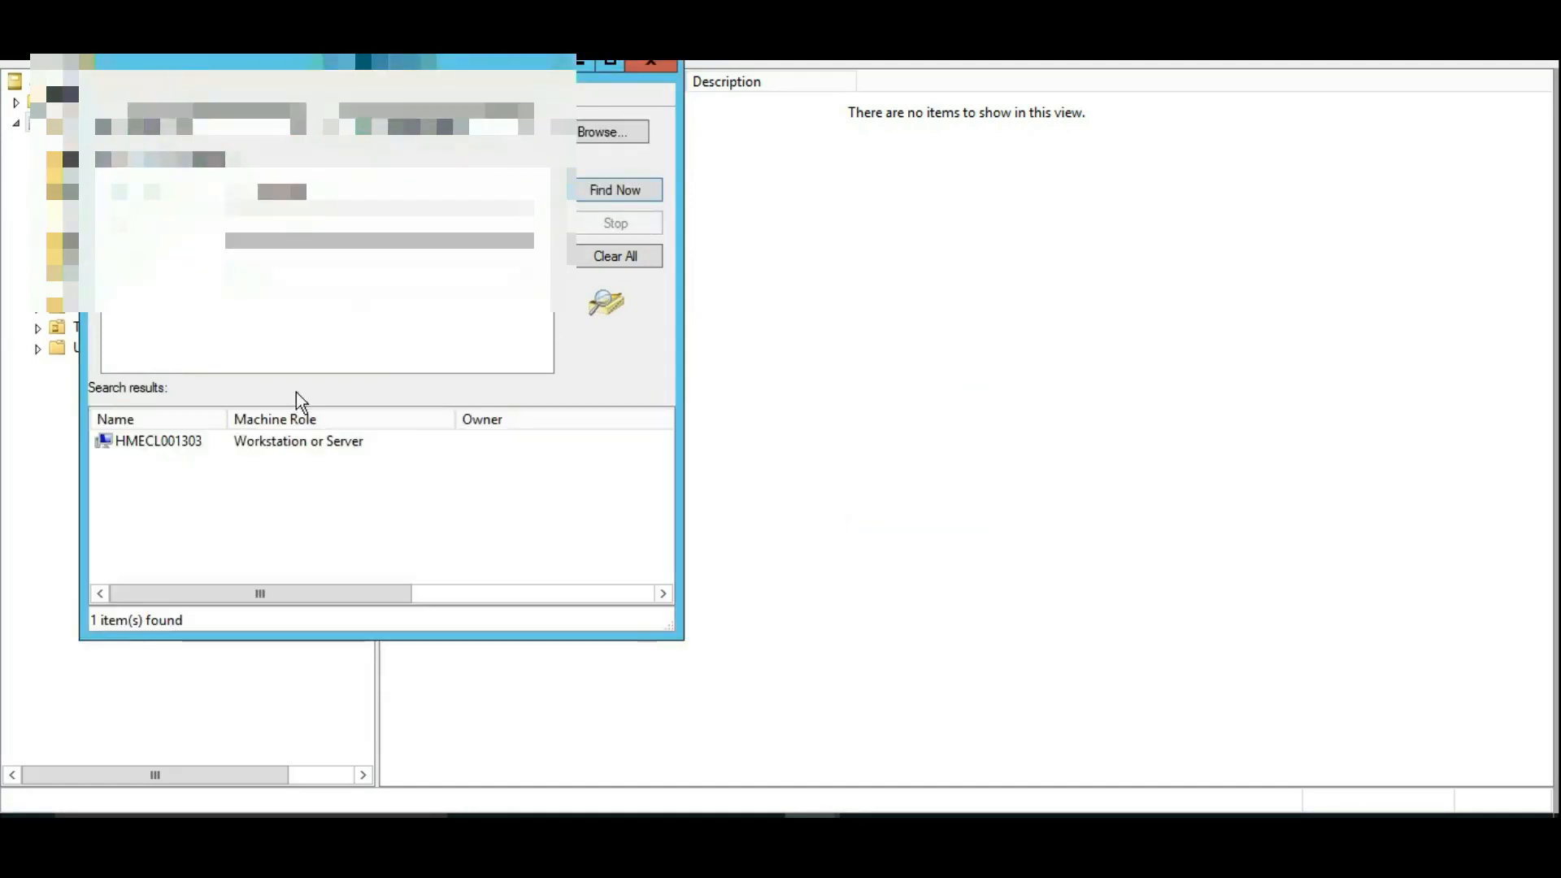
double_click(159, 442)
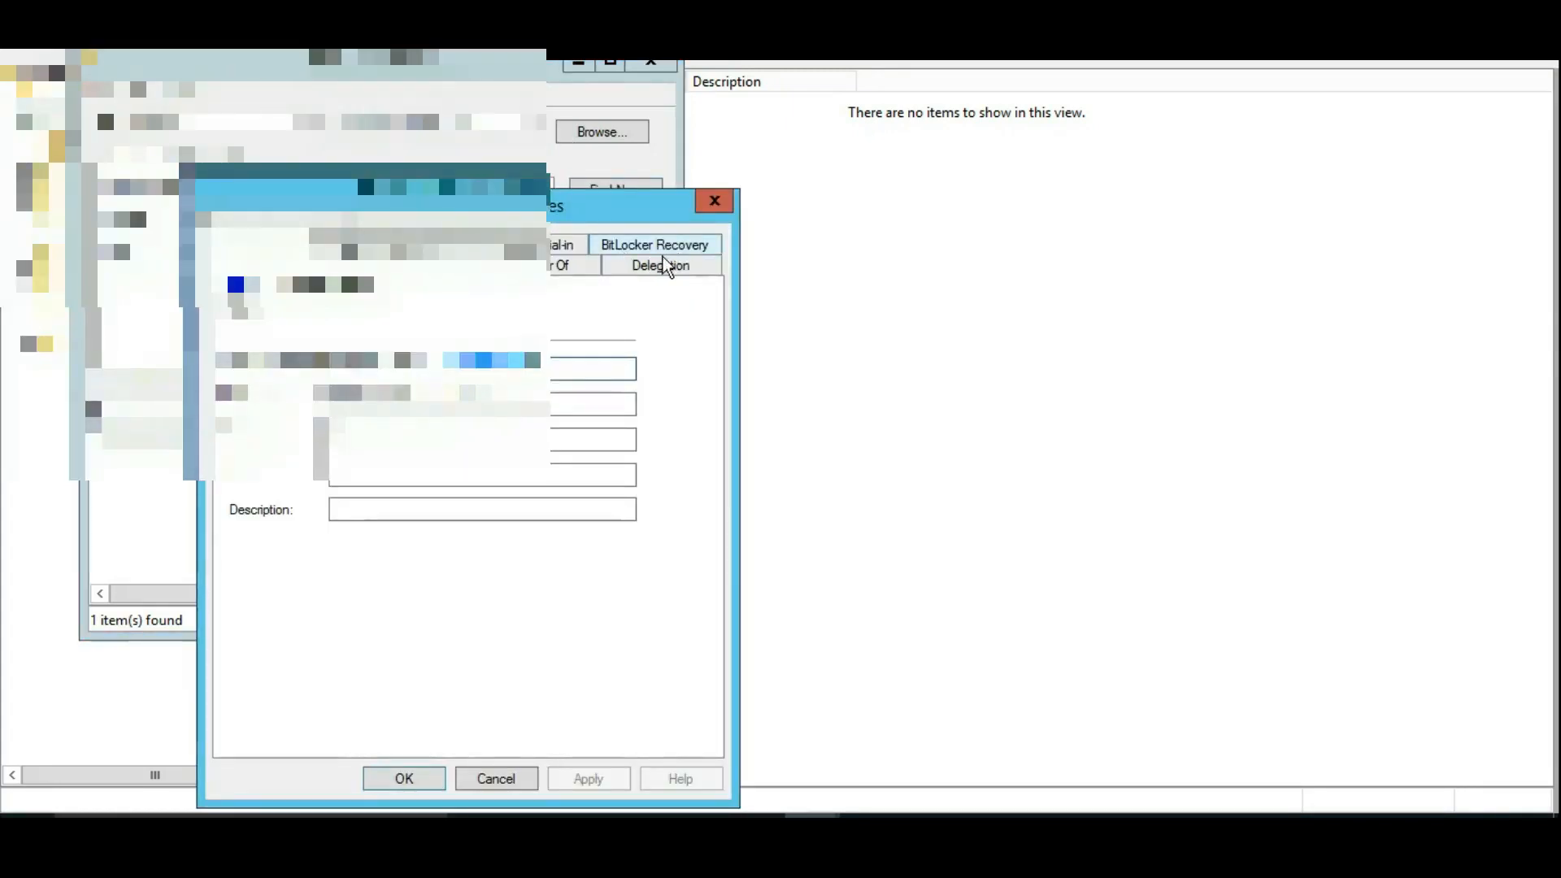
mouse_move(681, 269)
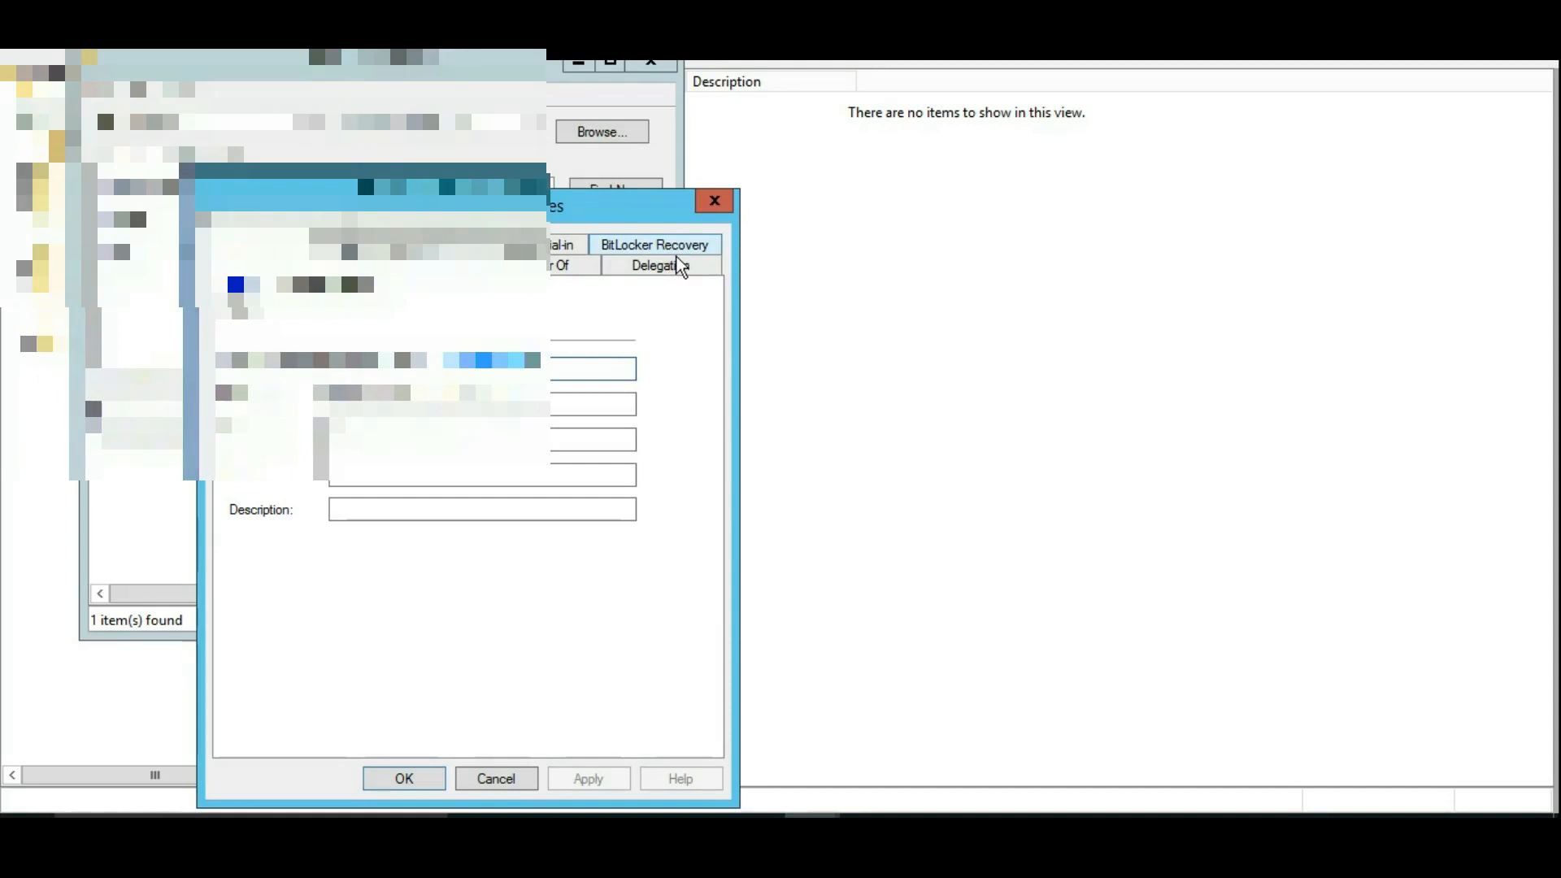